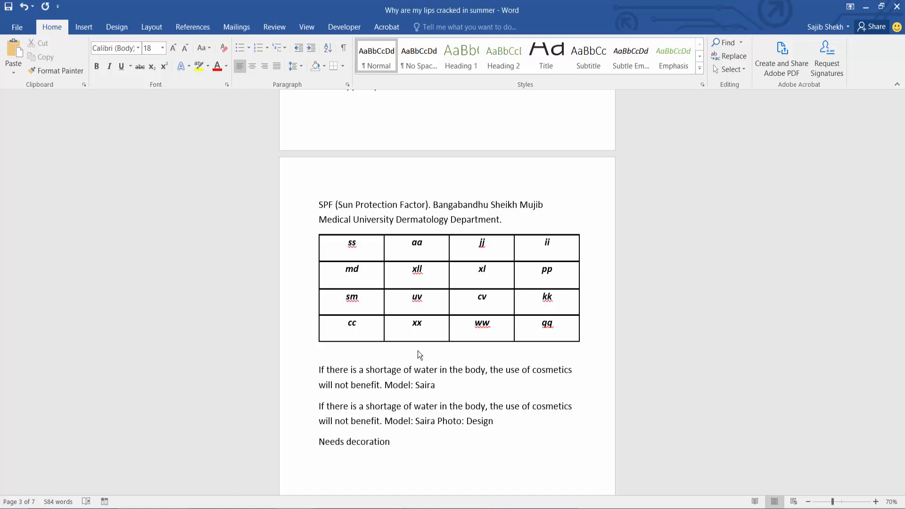
Step: Select the 'md' cell text and show the Table Tools Layout commands
left_click(350, 268)
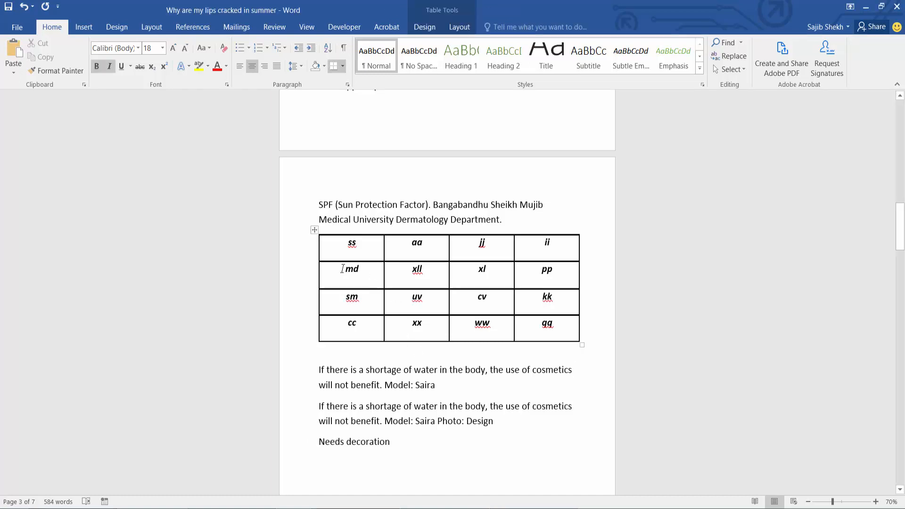
double_click(350, 270)
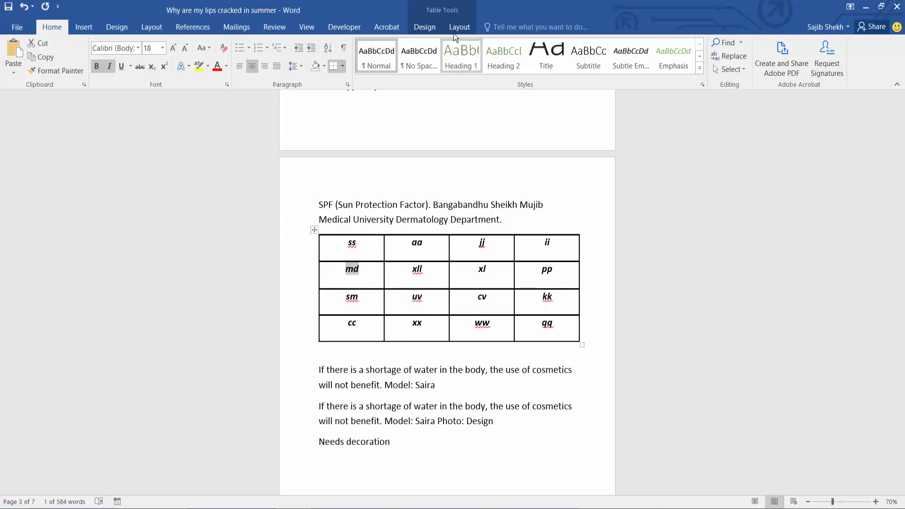
left_click(459, 26)
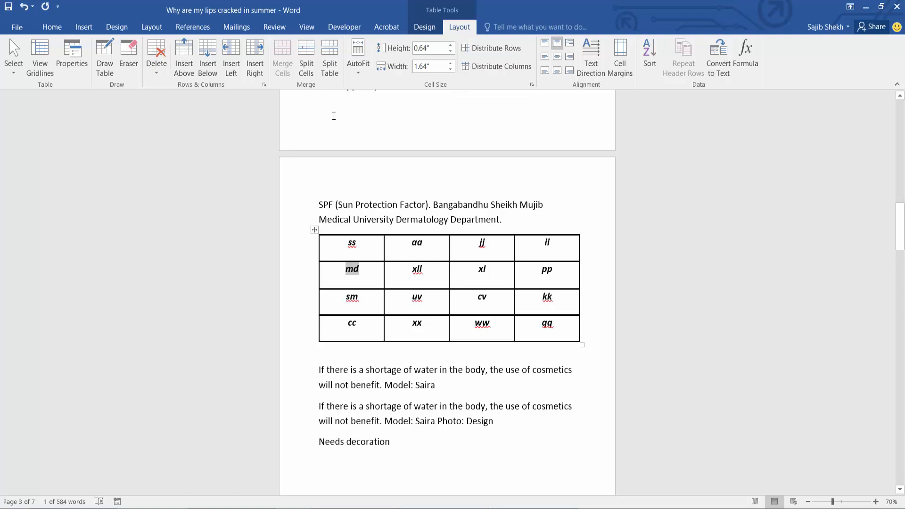
mouse_move(306, 57)
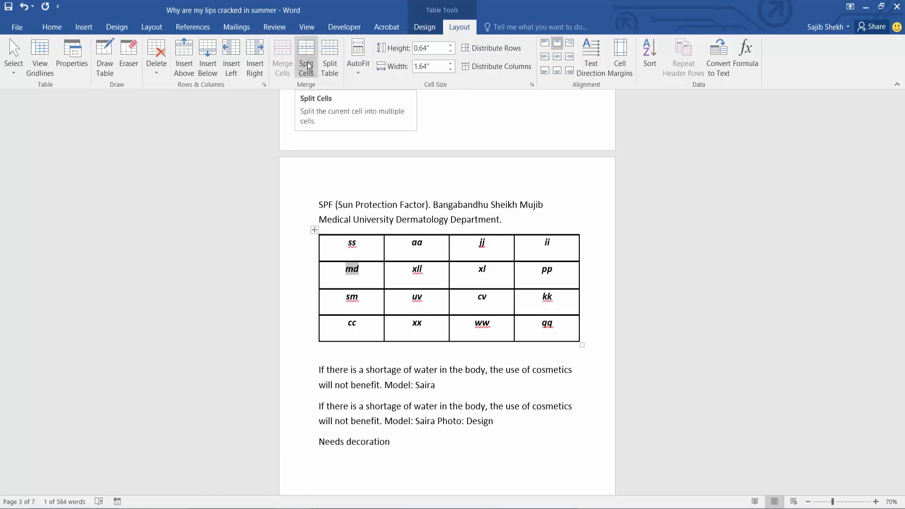
Step: Split the 'md' cell with Split Cells using 2 columns and 2 rows
left_click(306, 57)
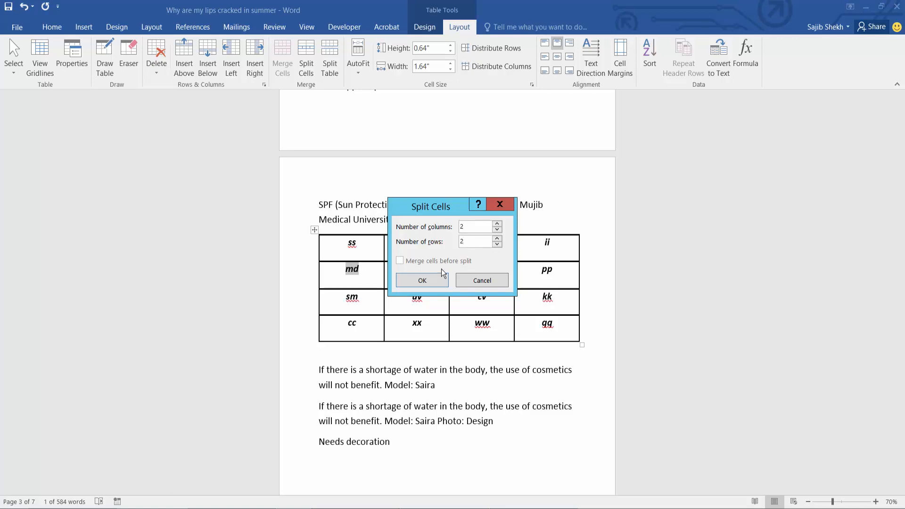
left_click(422, 280)
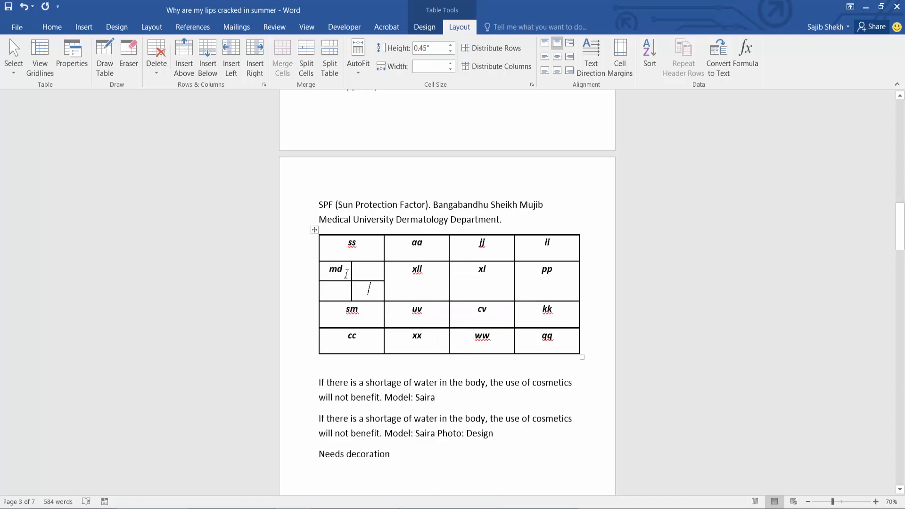
mouse_move(343, 290)
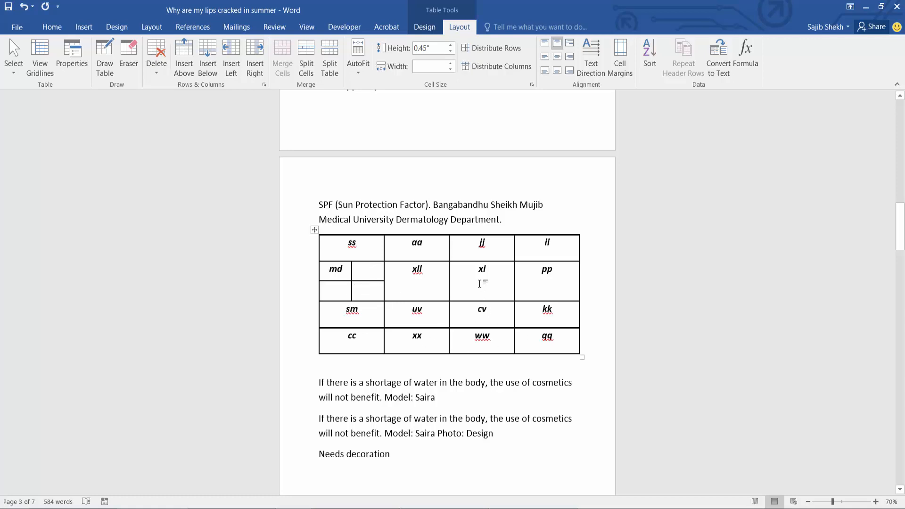
Step: Place the insertion point in the 'xl' cell
left_click(482, 269)
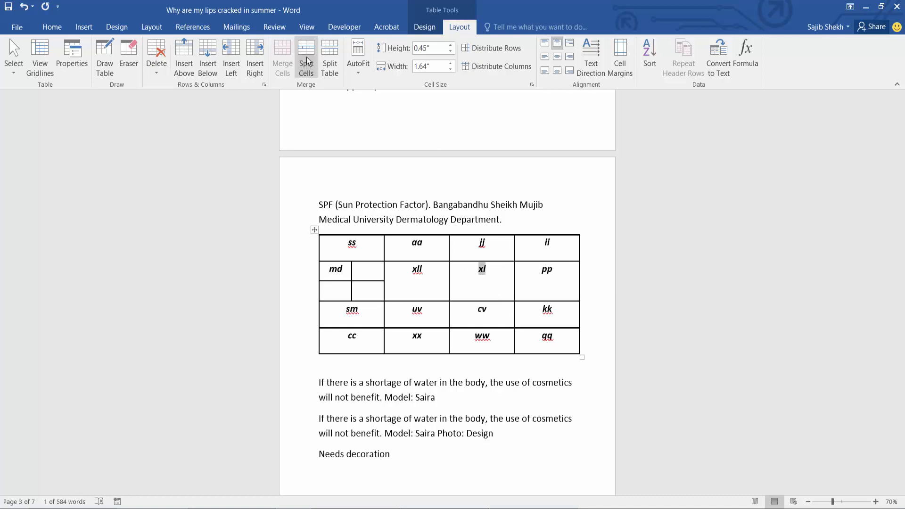
Step: Split the 'xl' cell with Split Cells set to 1 column and 2 rows
left_click(306, 55)
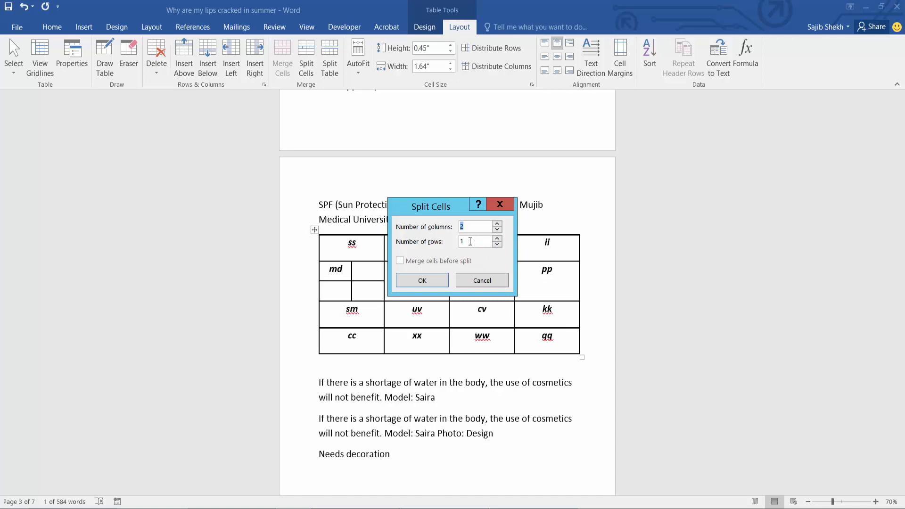
left_click(474, 241)
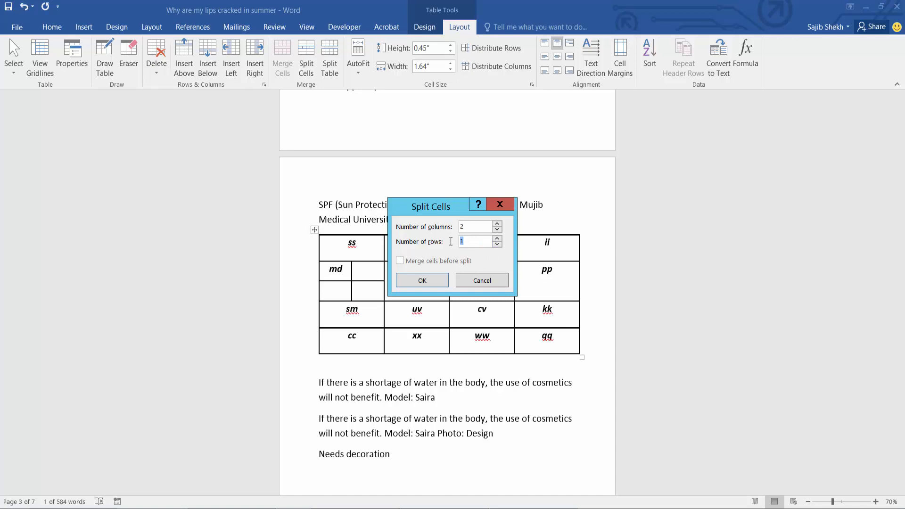
left_click(496, 238)
type("1")
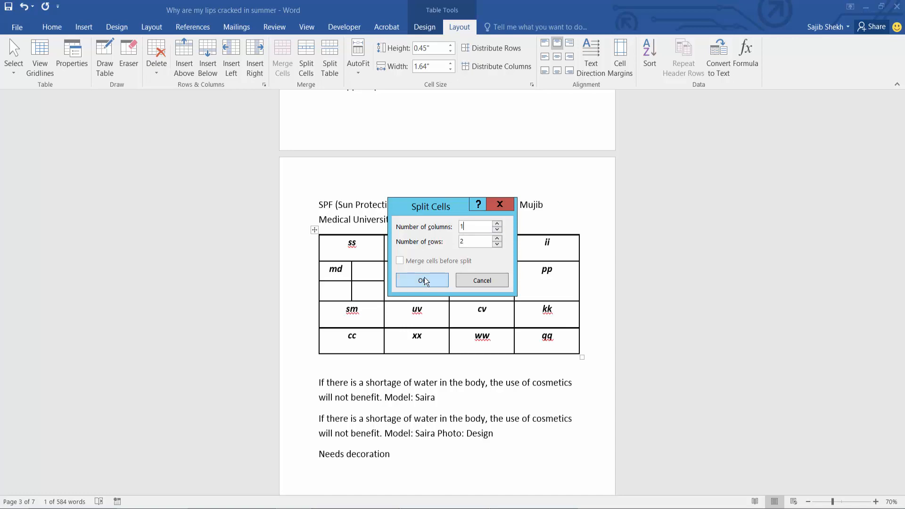
left_click(422, 280)
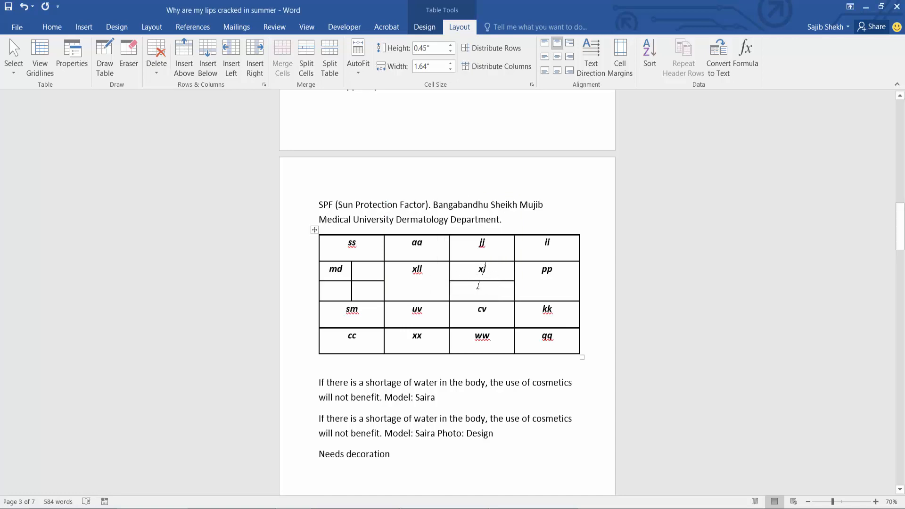
mouse_move(466, 282)
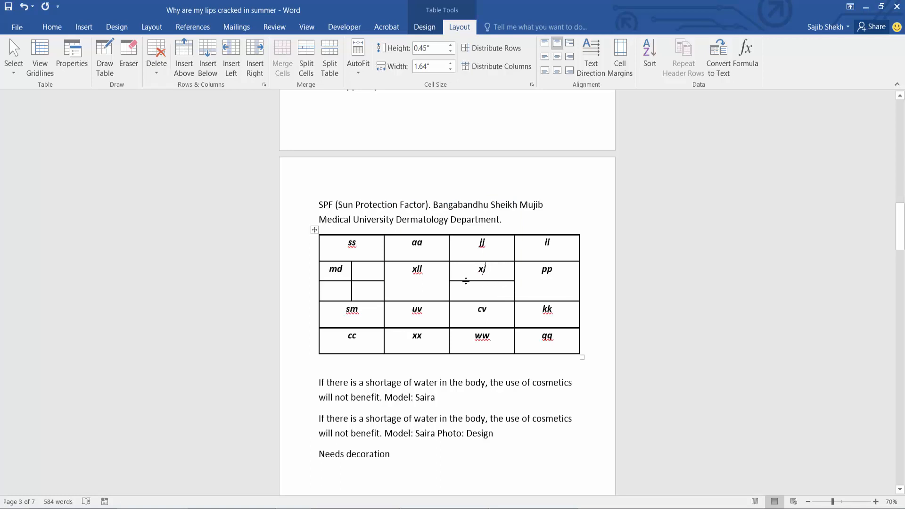